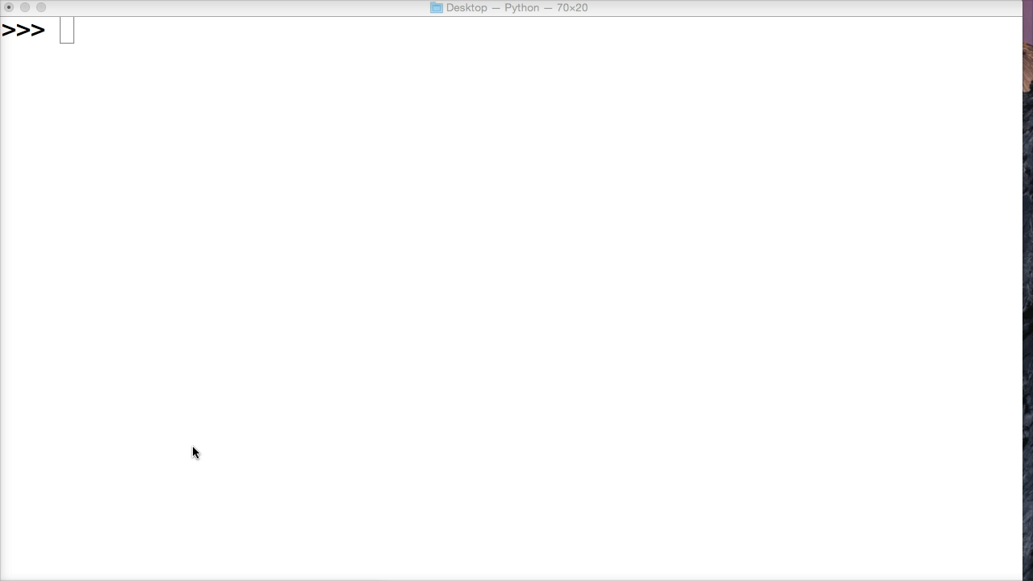
Step: Evaluate 'This is a string'.upper() to display 'THIS IS A STRING'
text(')
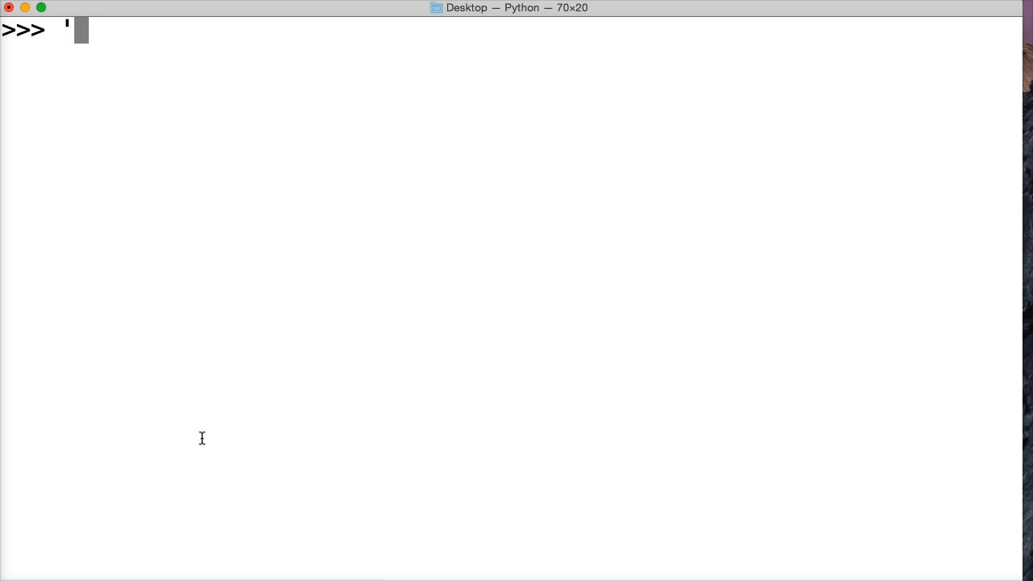
text(This is a s)
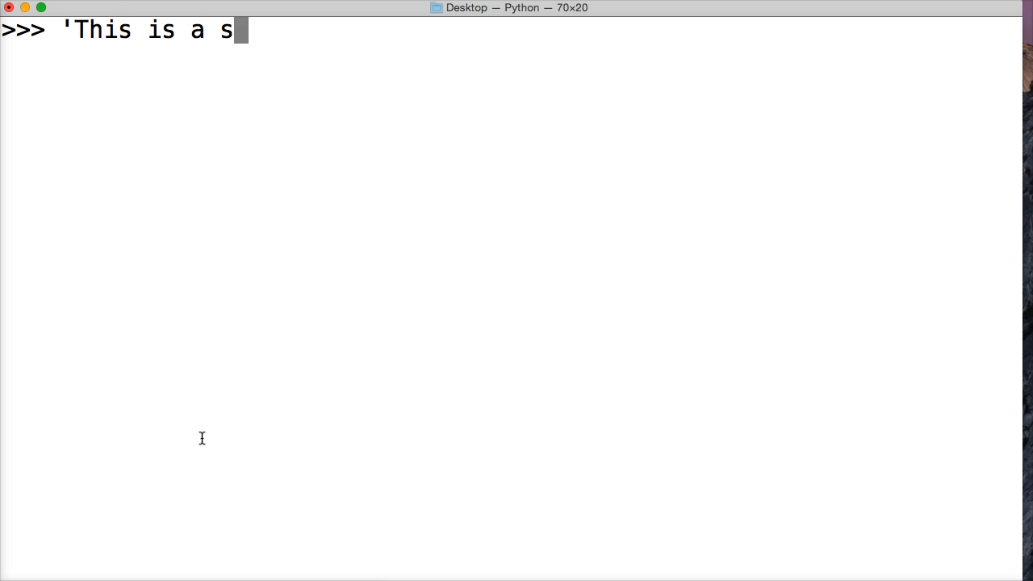
text(tring'.)
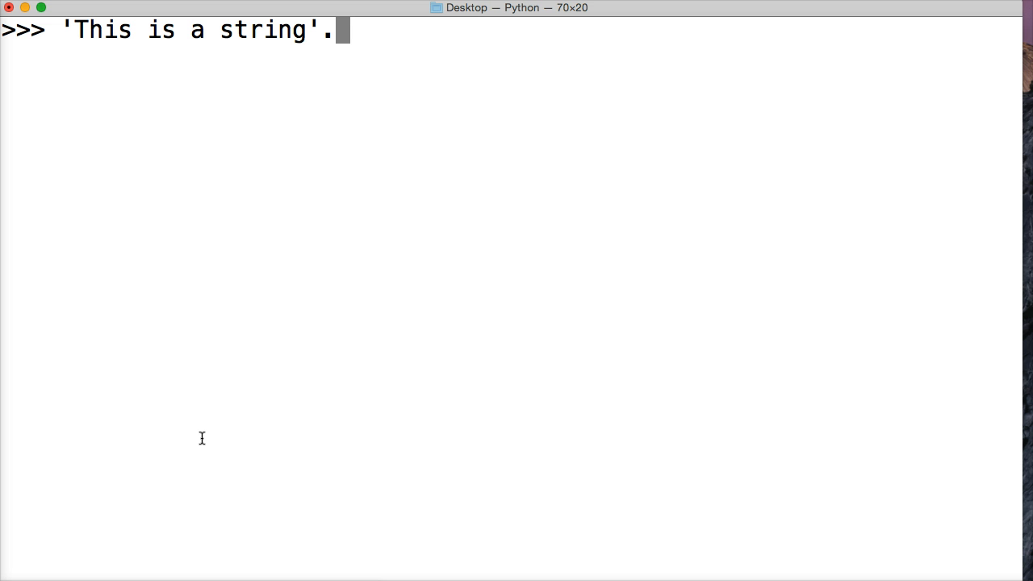
text(upper()
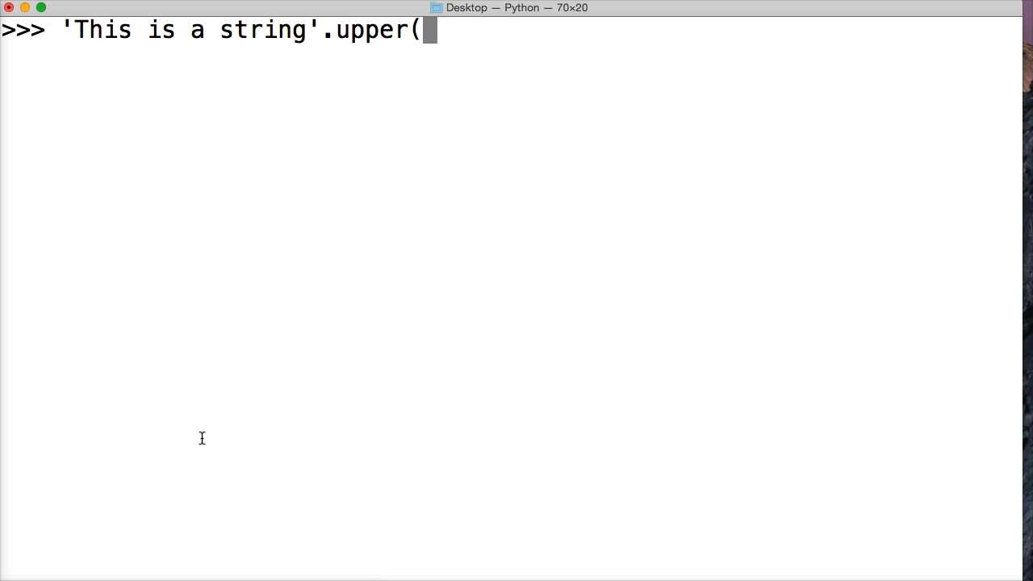
text())
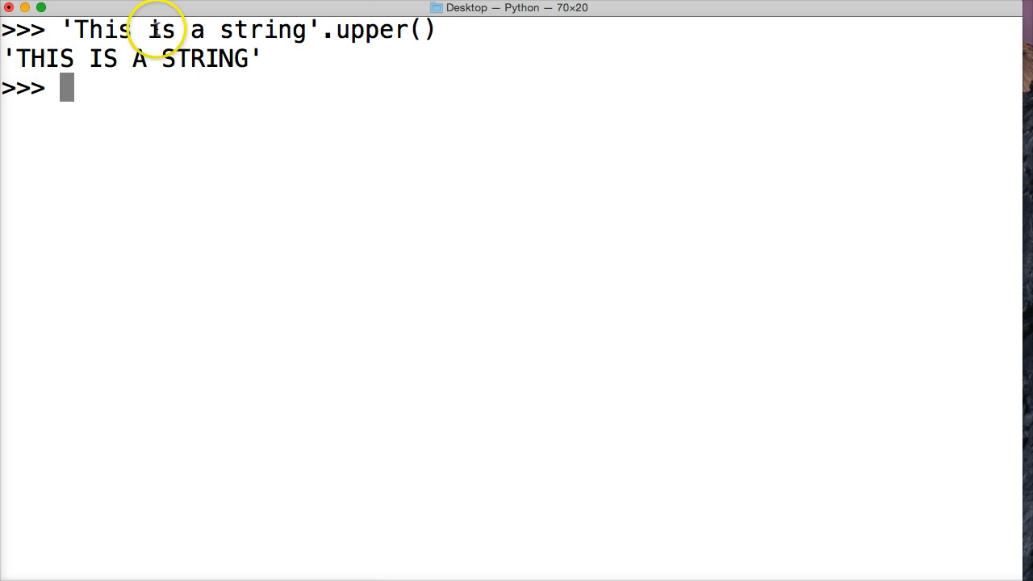
mouse_move(424, 28)
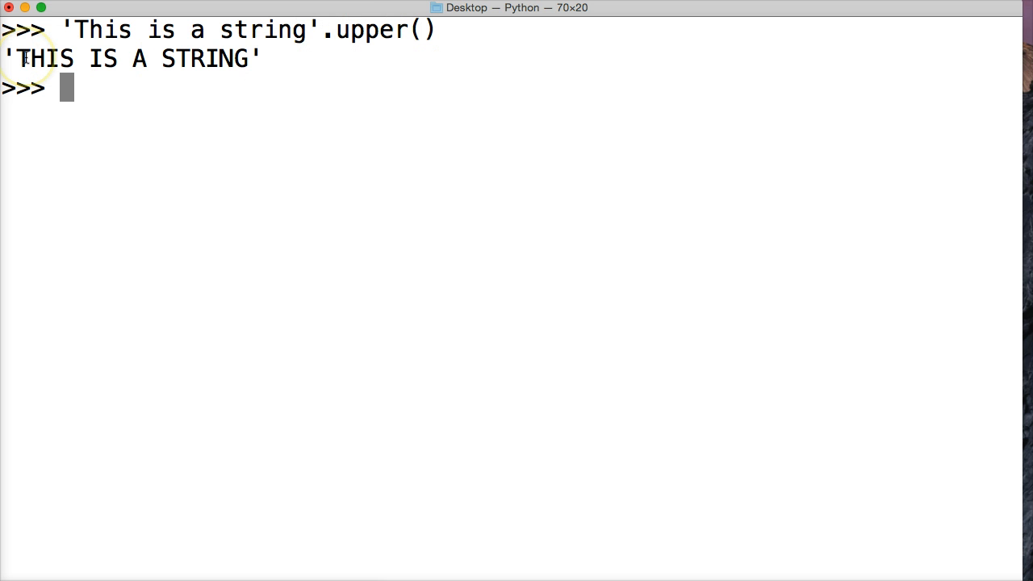
mouse_move(119, 54)
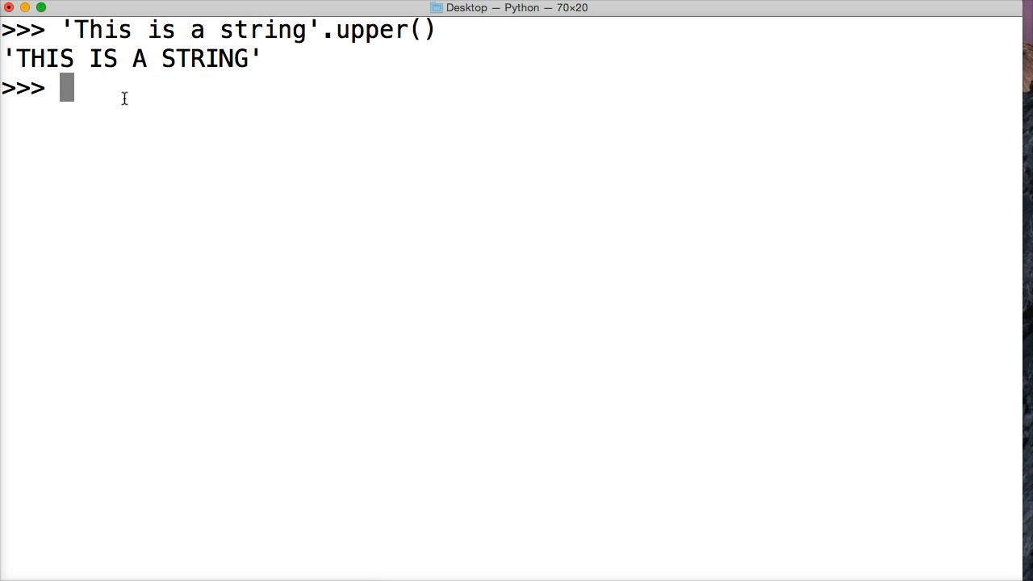
Step: Evaluate 'we are learning python'.upper(), returning 'WE ARE LEARNING PYTHON'
text('l)
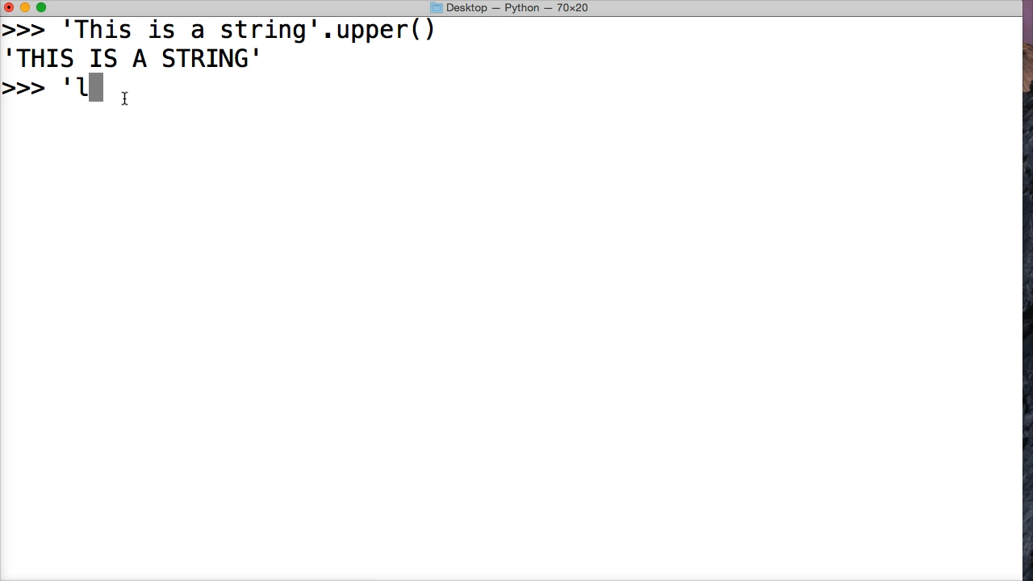
text(we are lear)
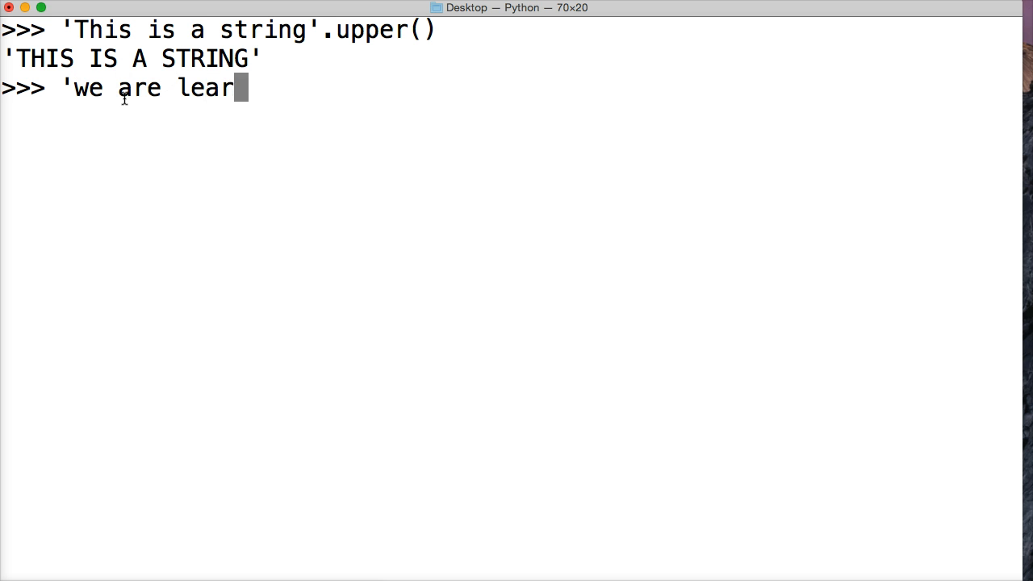
text(ing python)
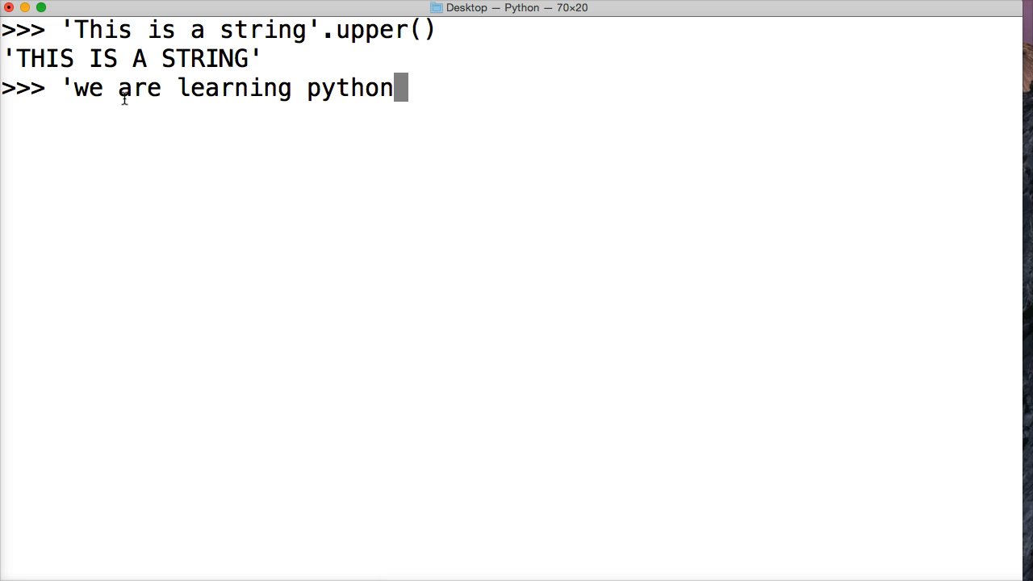
text('.)
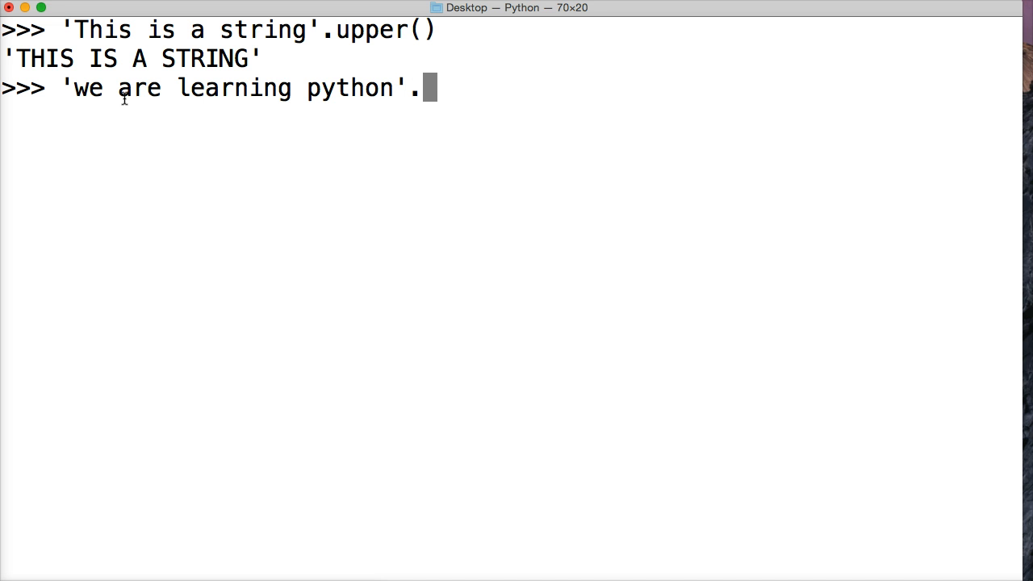
text(upper()
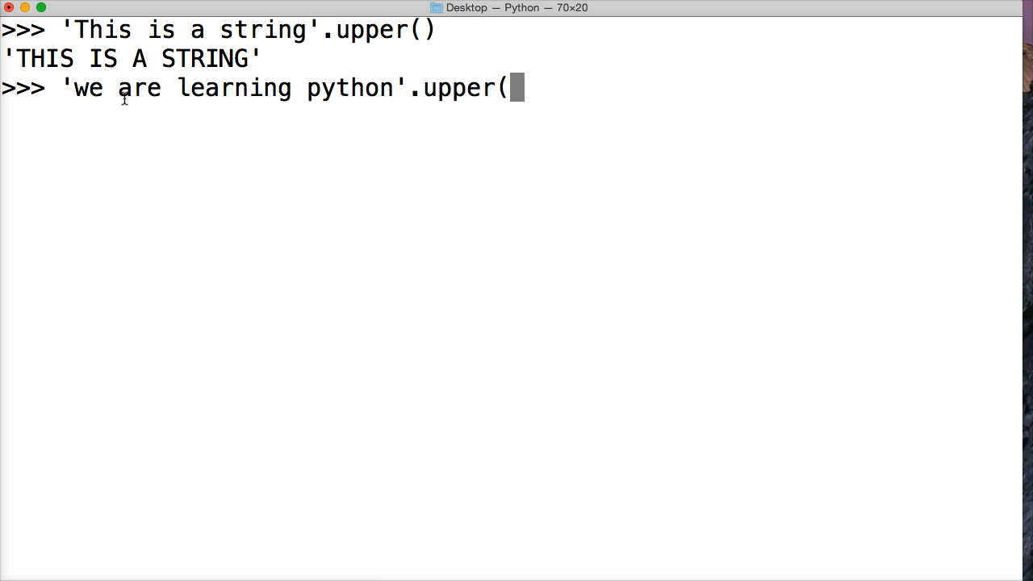
text())
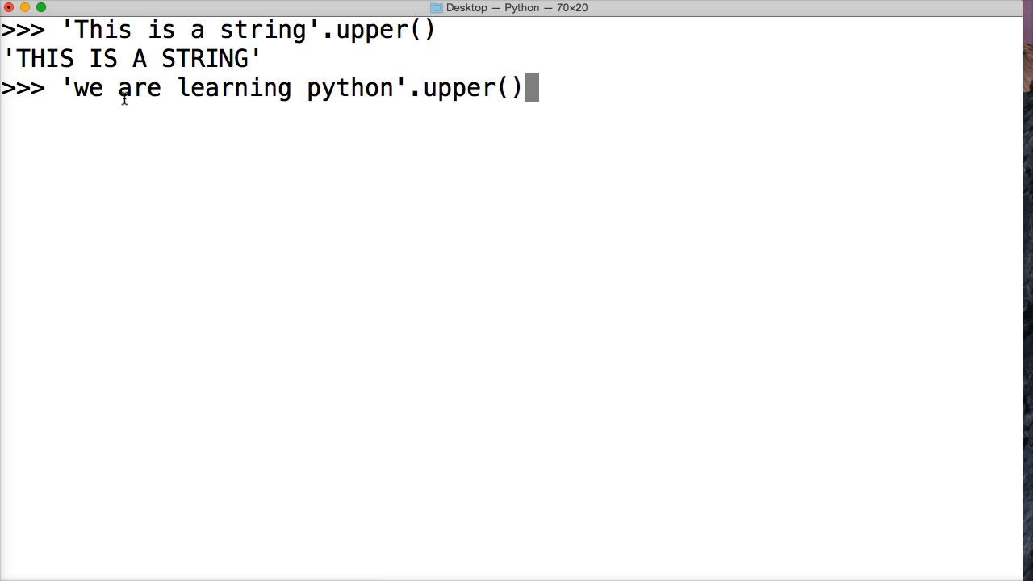
click(520, 88)
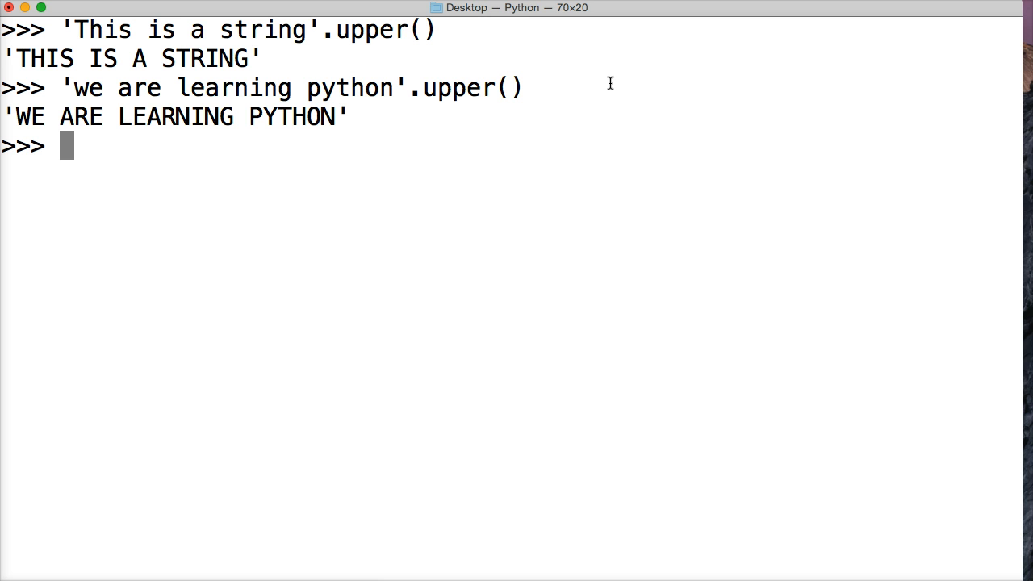
click(438, 160)
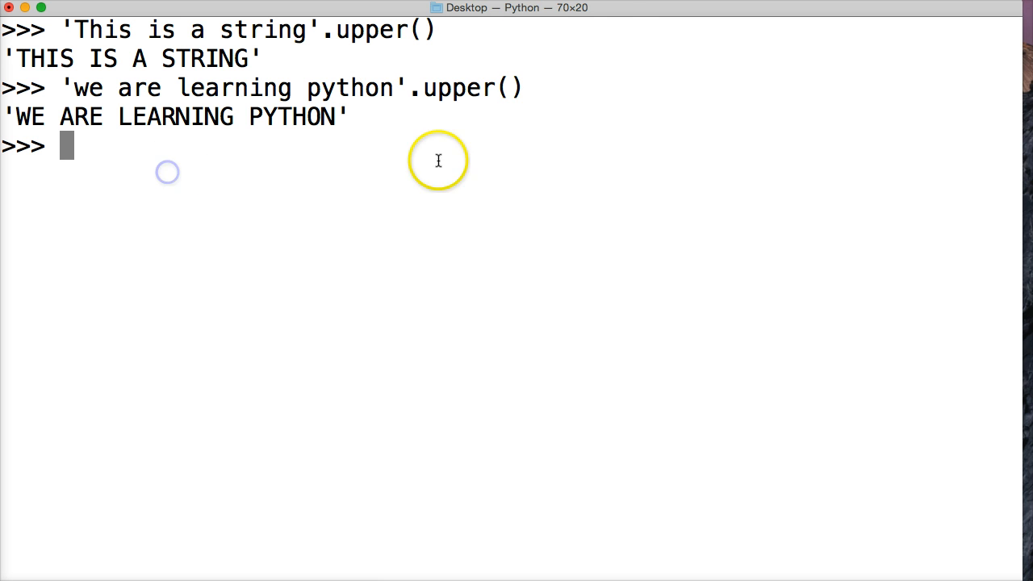
mouse_move(364, 138)
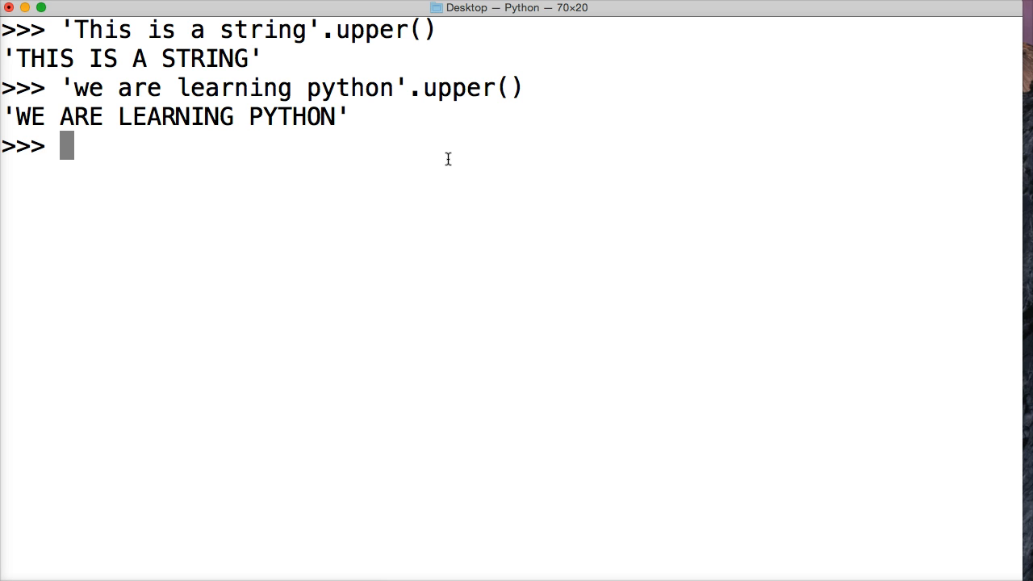
Step: Assign a = 'This is my string', then reassign a = a.upper() to get 'THIS IS MY STRING'
text(a =)
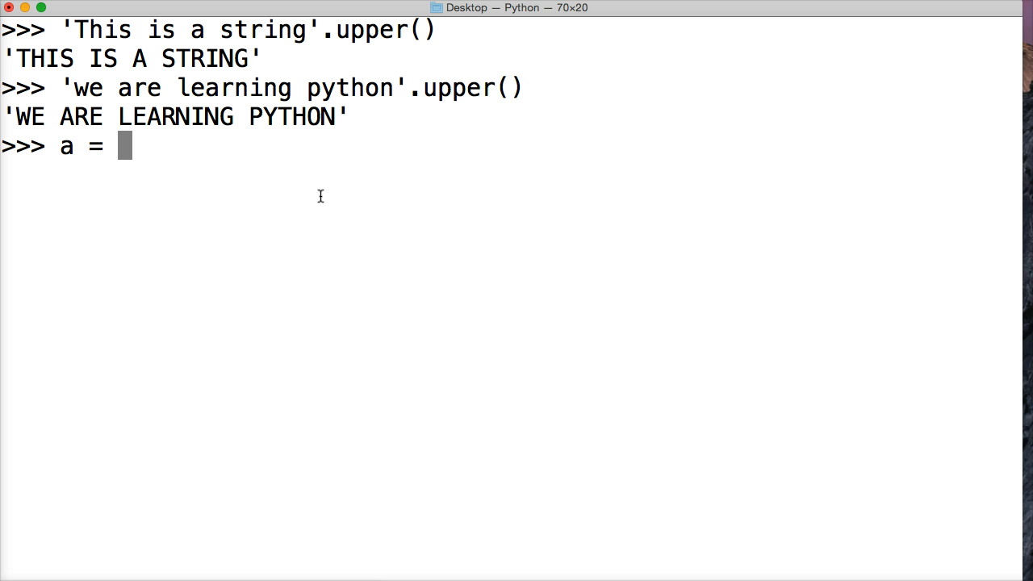
text('This is my string)
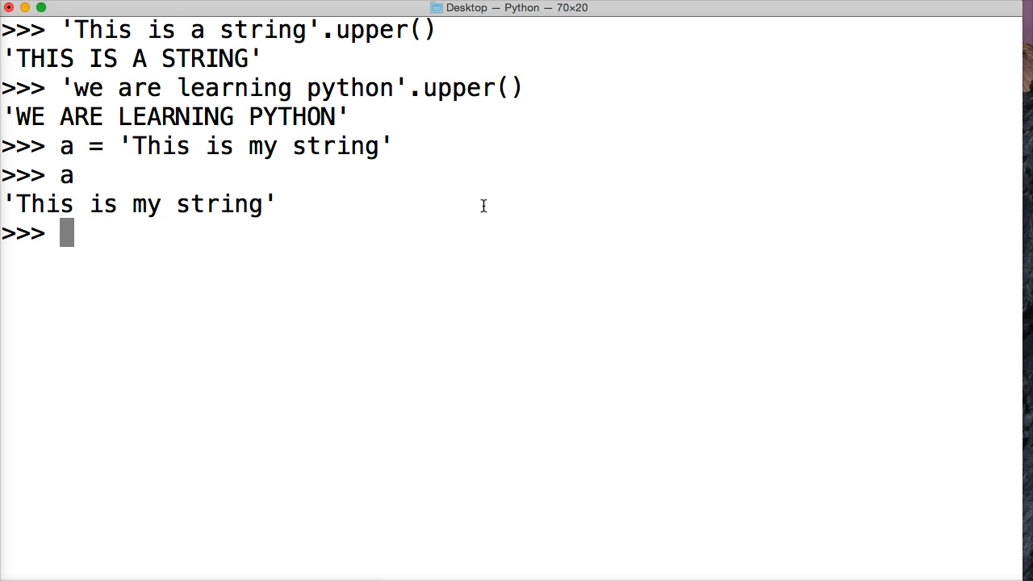
text(a =)
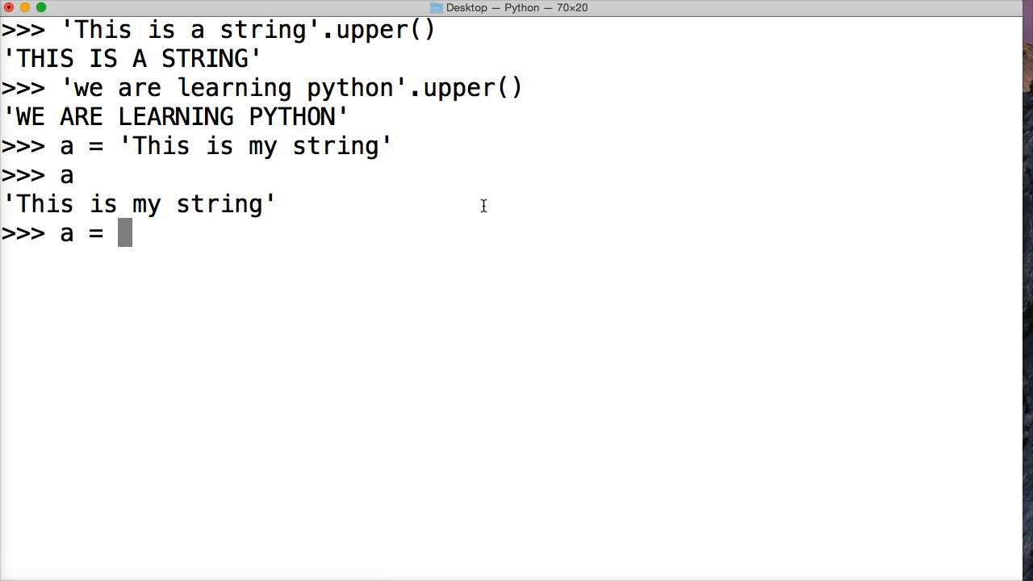
text(a.upp)
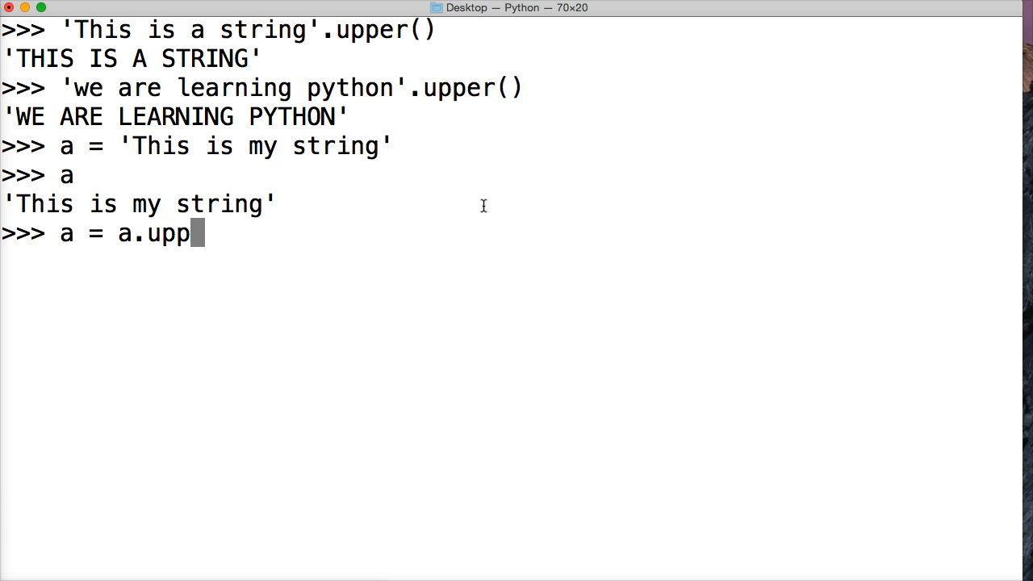
text(er())
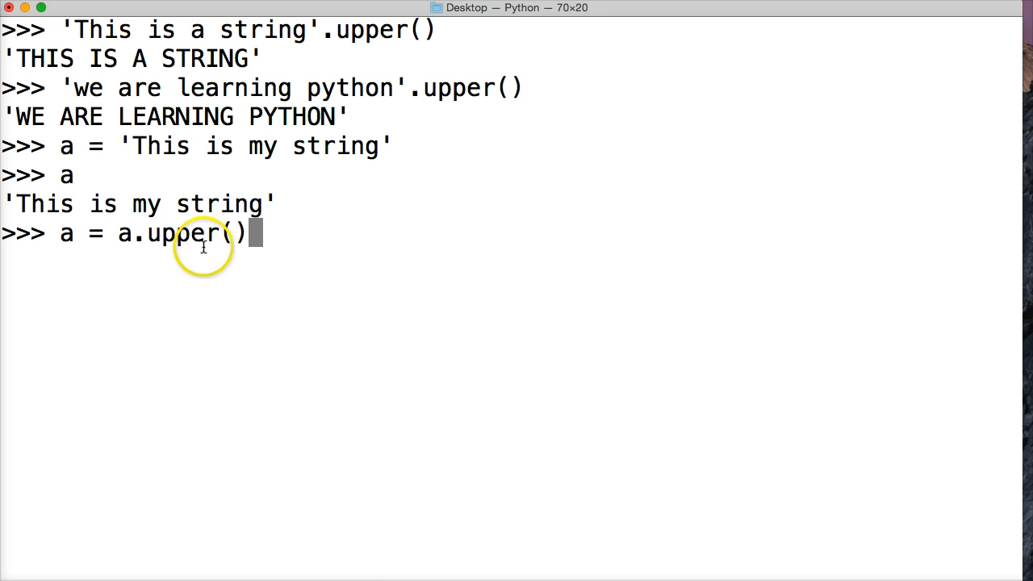
double_click(126, 233)
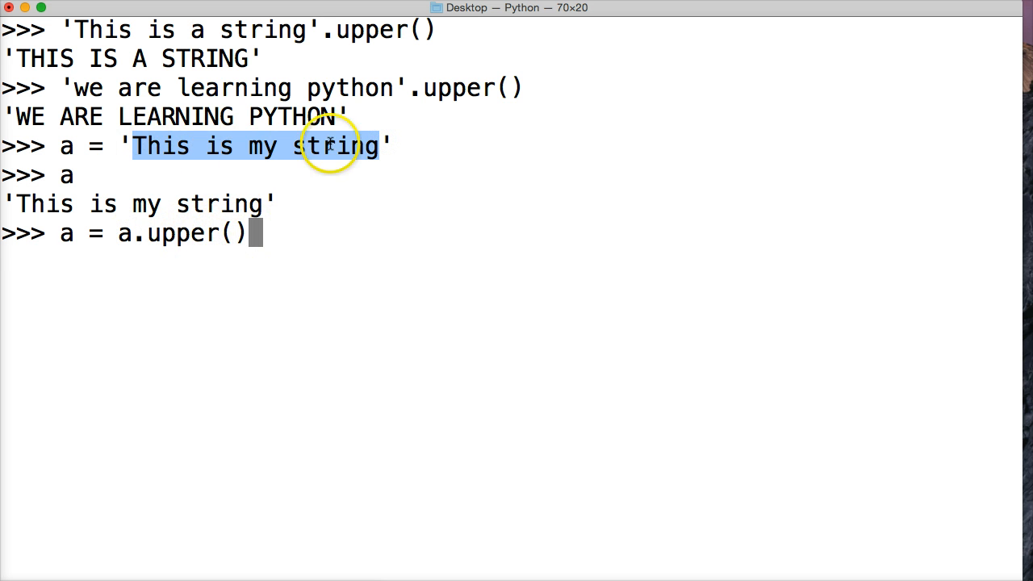
mouse_move(220, 233)
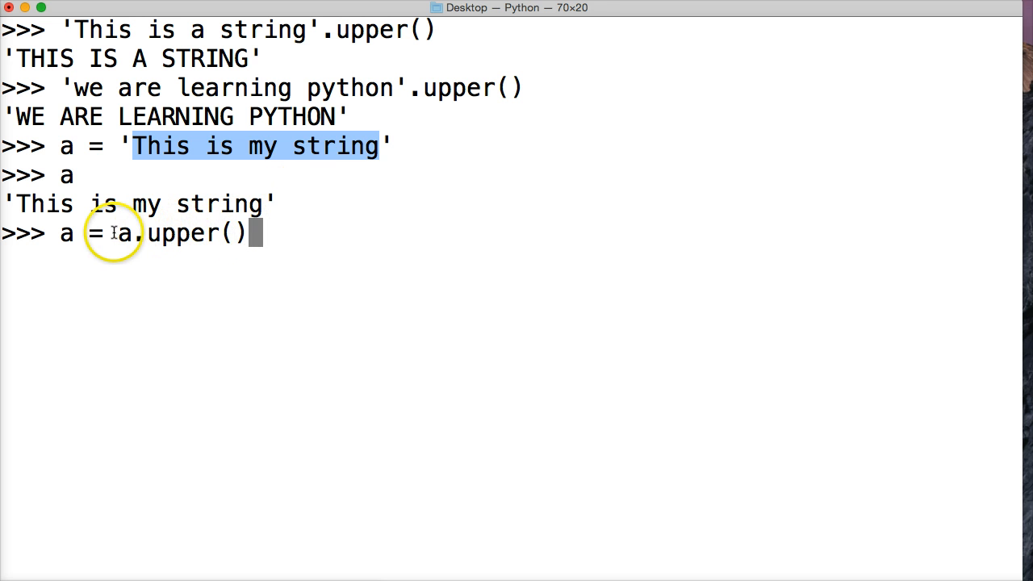
mouse_move(234, 233)
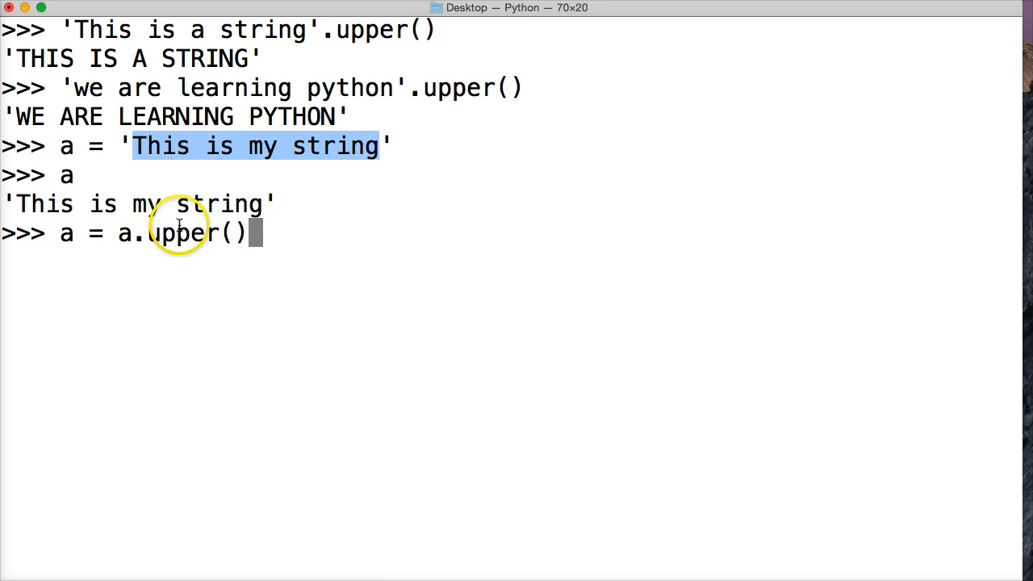
mouse_move(72, 233)
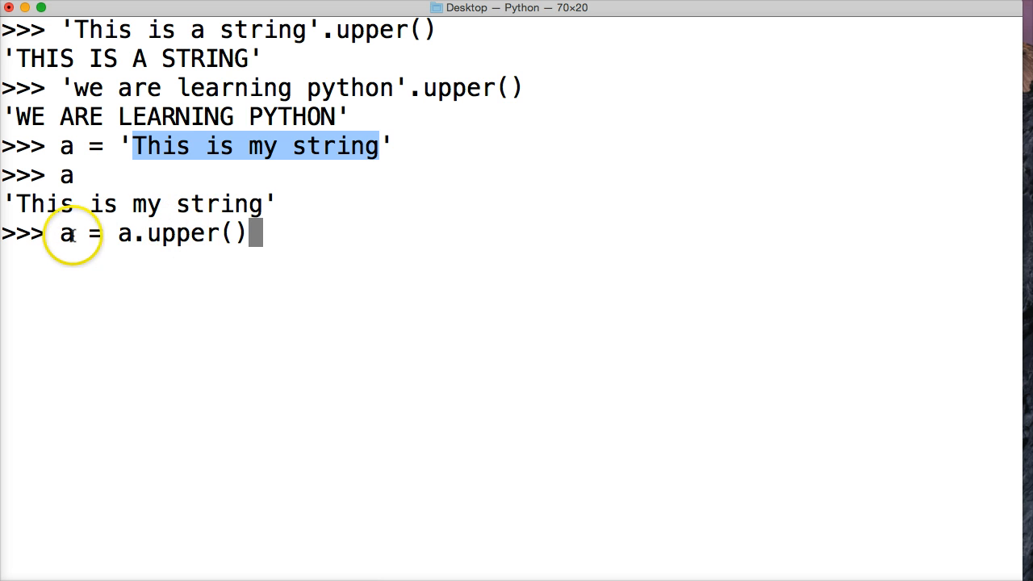
mouse_move(121, 233)
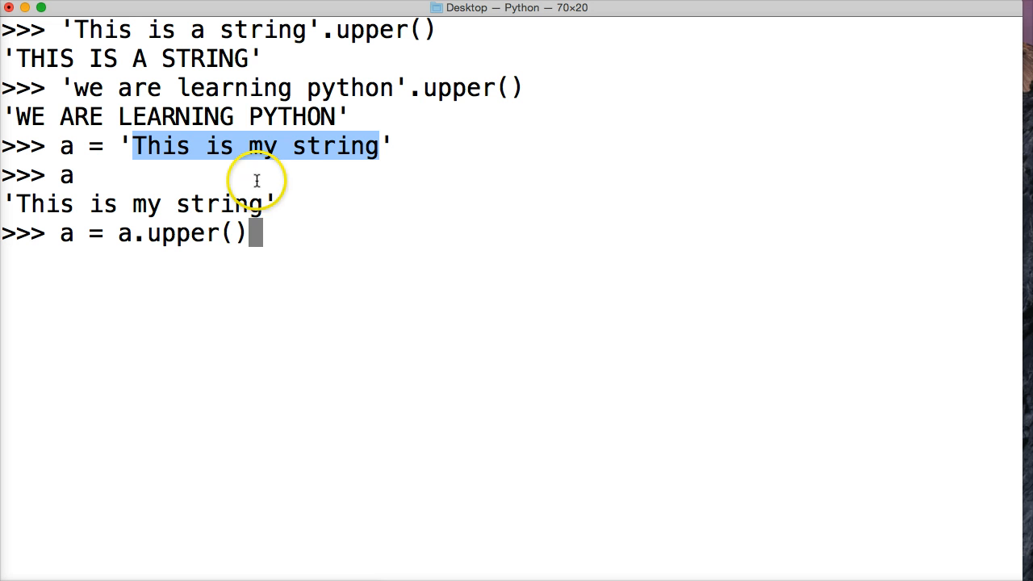
key(Return)
text(a)
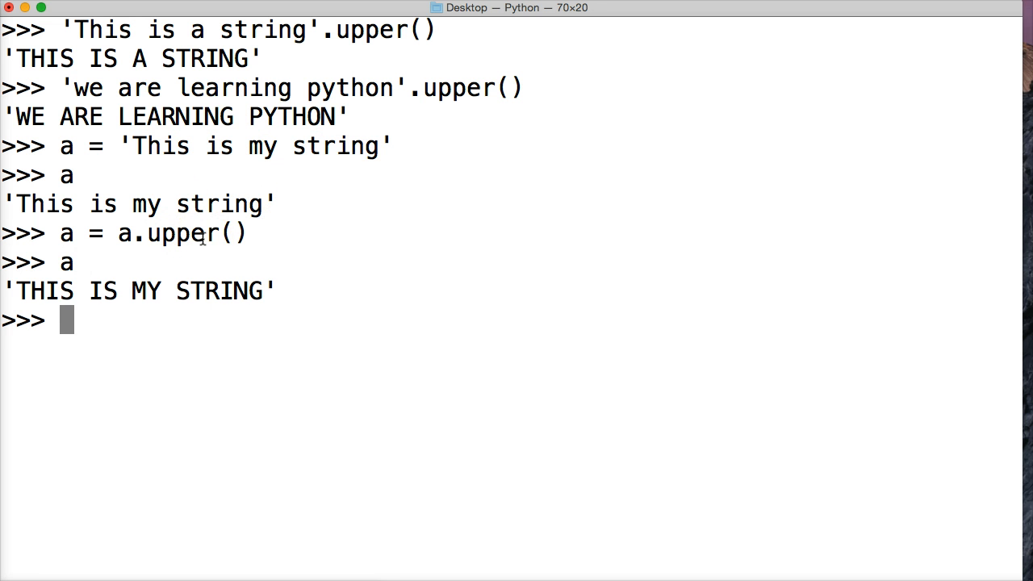
mouse_move(204, 334)
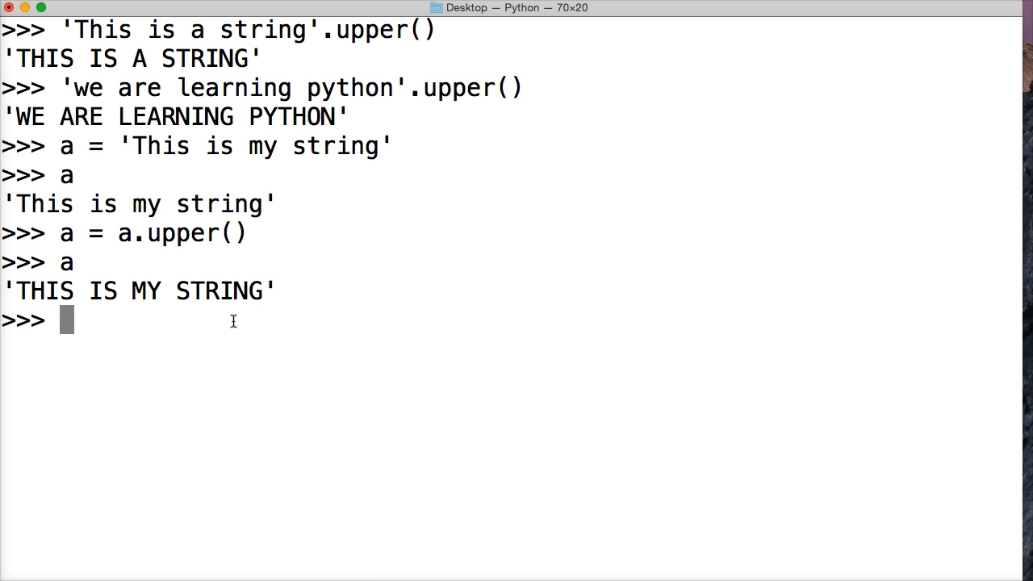
Step: Run a.isupper() on the uppercased variable a, which returns True
text(a.isup)
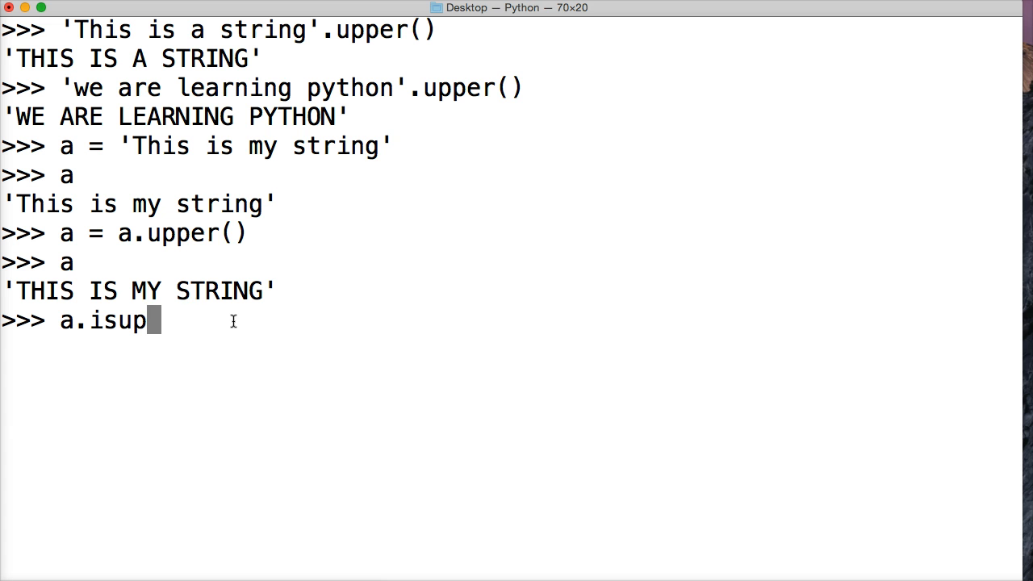
text(per())
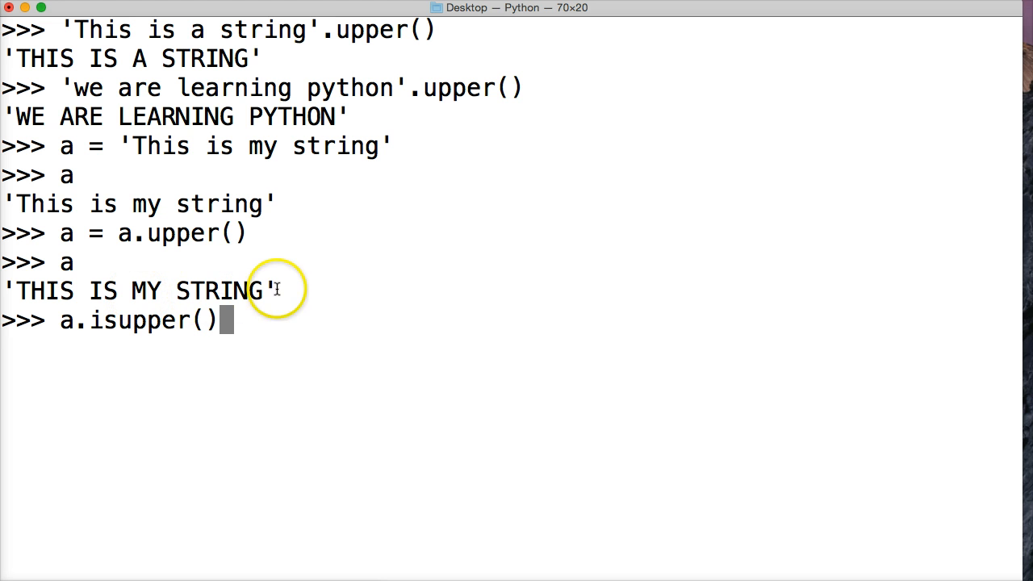
mouse_move(62, 306)
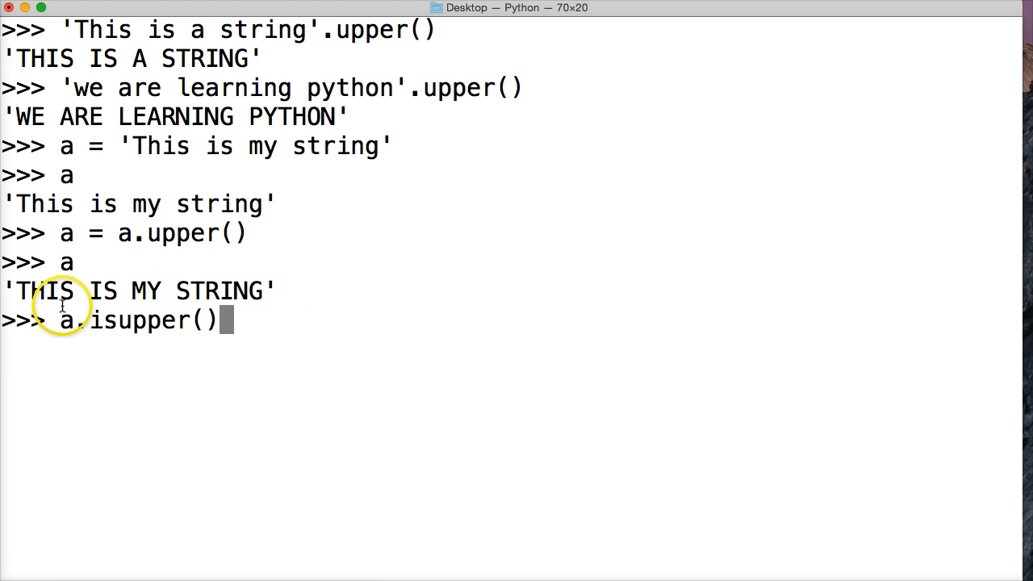
double_click(67, 320)
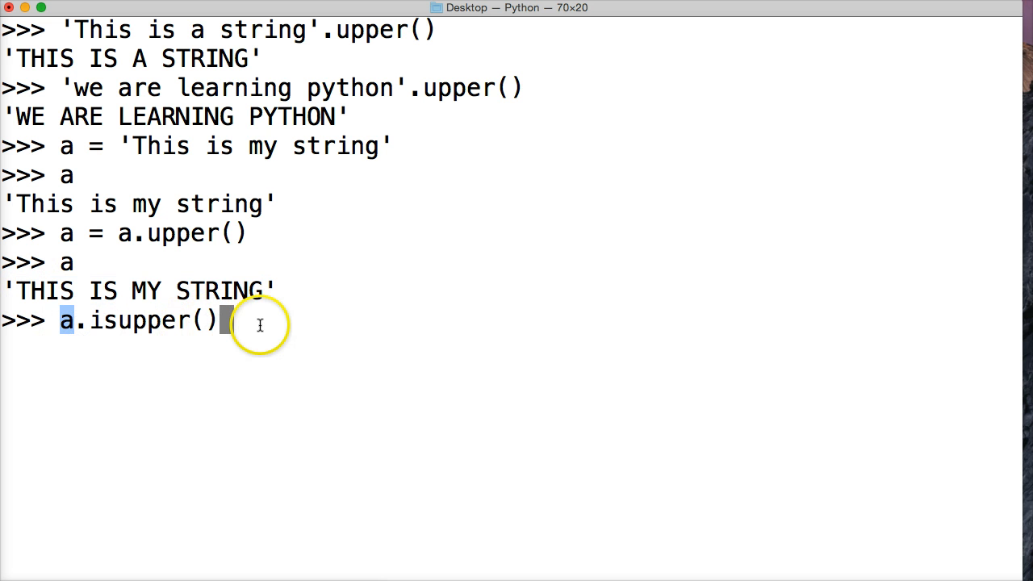
key(enter)
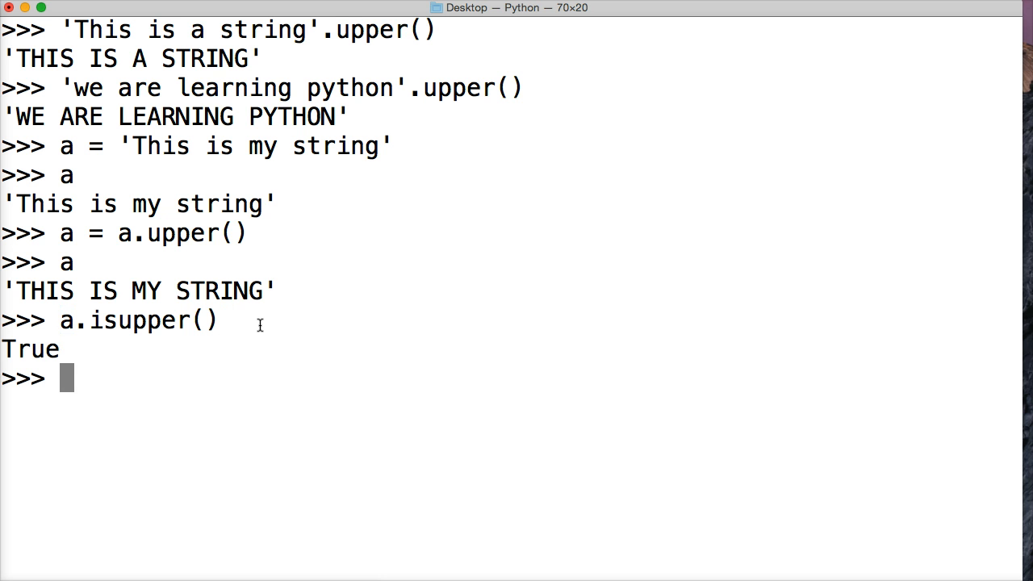